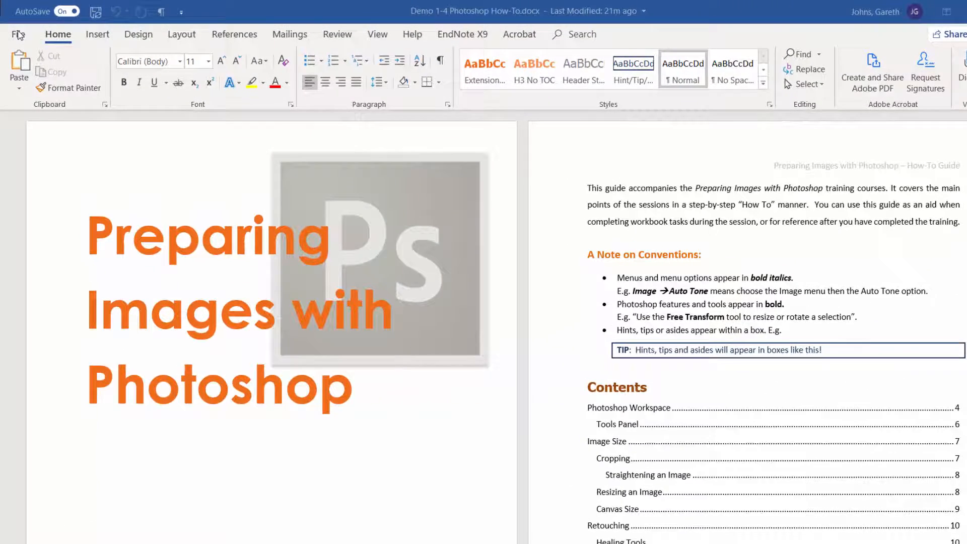
Step: Run Check Accessibility from File > Info > Check for Issues on the Photoshop how-to document
{"action": "left_click", "coordinate": [18, 34]}
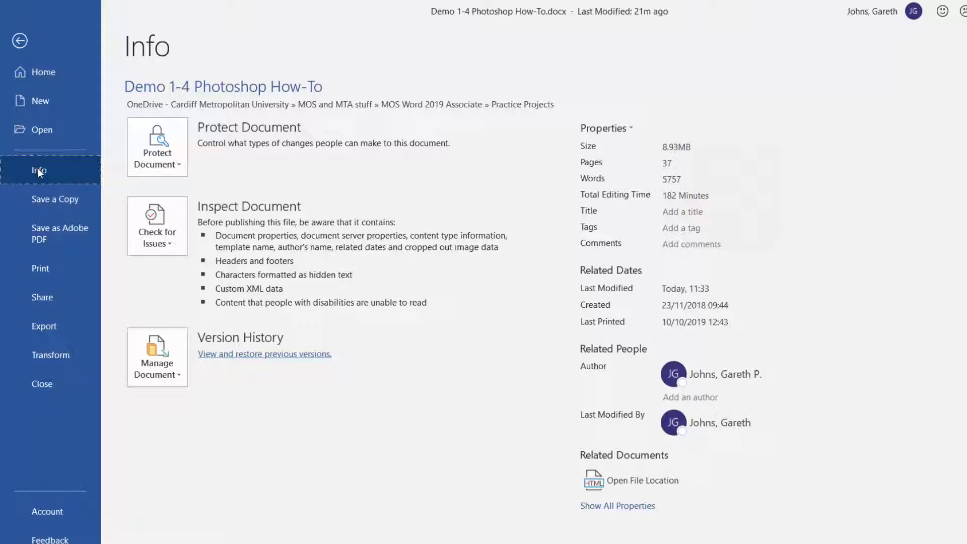
{"action": "mouse_move", "coordinate": [157, 226]}
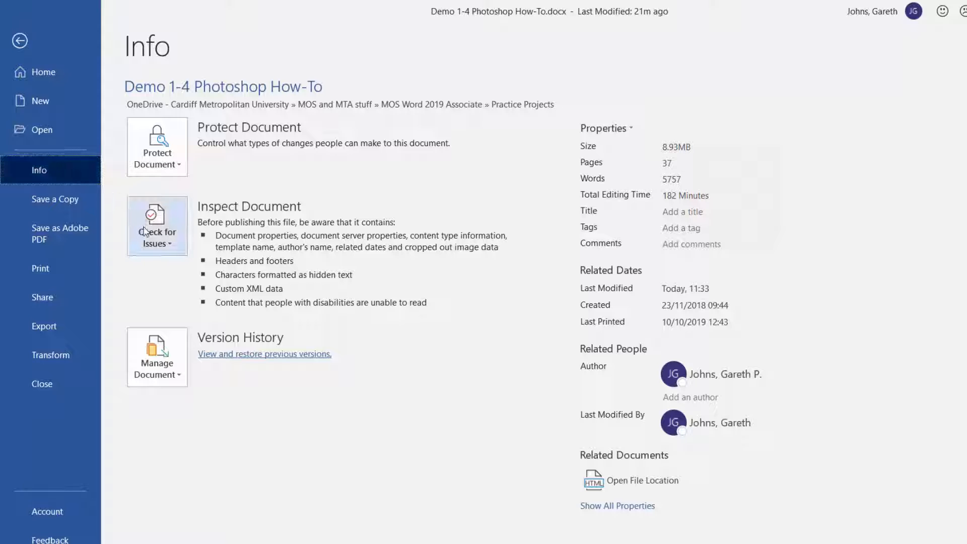
{"action": "left_click", "coordinate": [157, 225]}
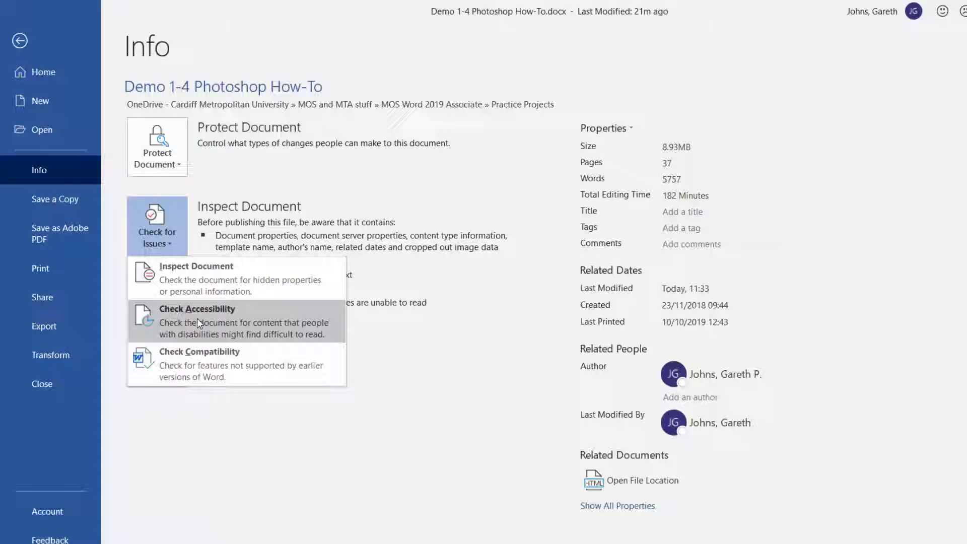
{"action": "left_click", "coordinate": [198, 314]}
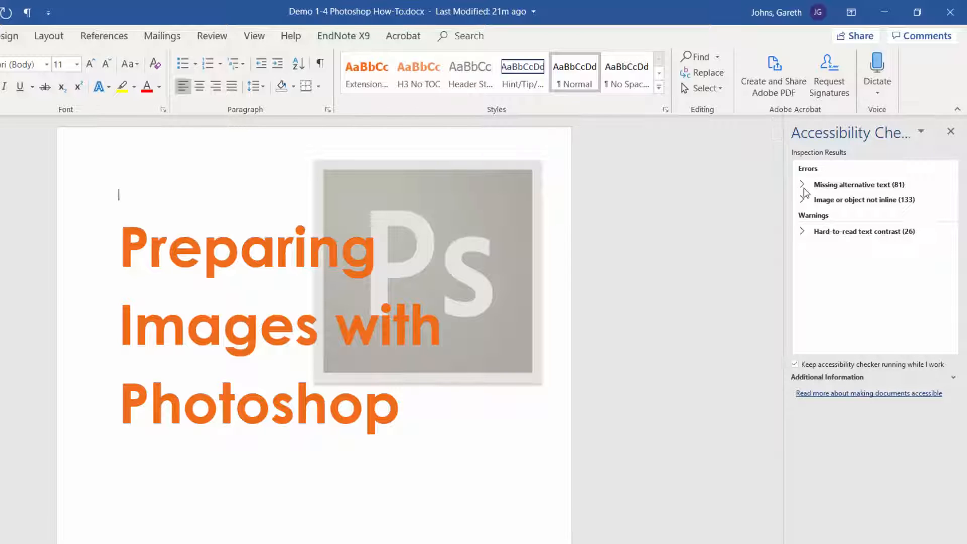
Step: Expand the Missing alternative text errors and locate the flower-market screenshot
{"action": "left_click", "coordinate": [802, 185]}
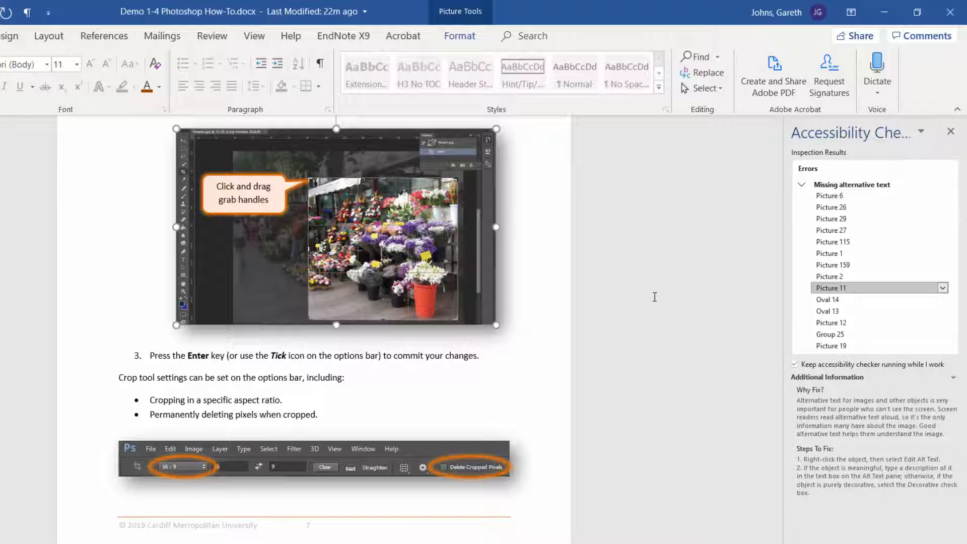
Step: Add screenshot alt text to the crop-tool picture, then select the Ps logo entry
{"action": "right_click", "coordinate": [407, 194]}
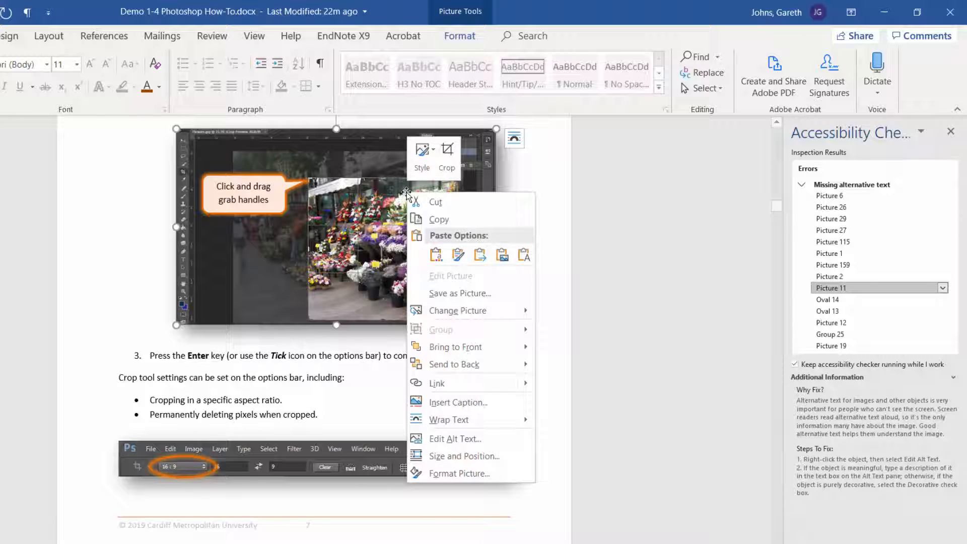
{"action": "mouse_move", "coordinate": [456, 439]}
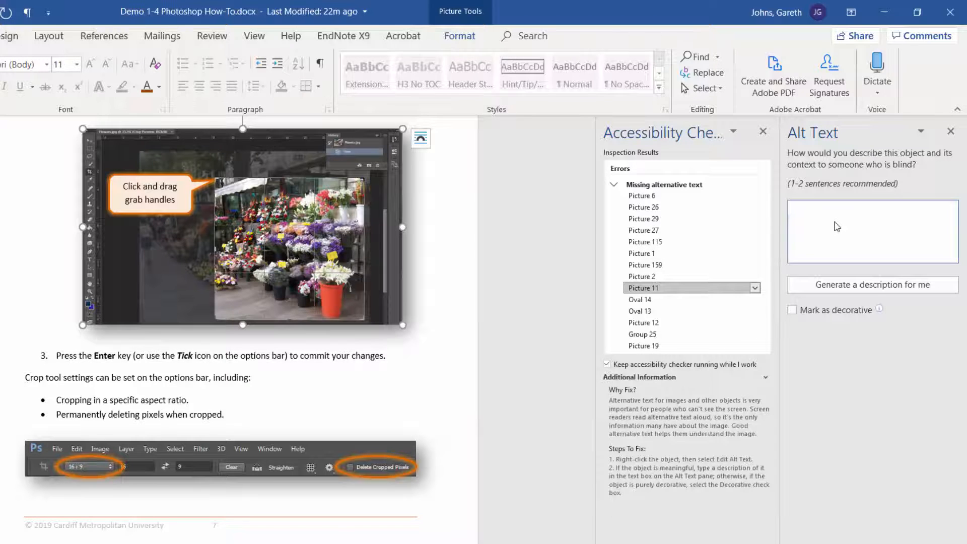
{"action": "type", "text": "Screenshot showing the crop tool in Photoshop."}
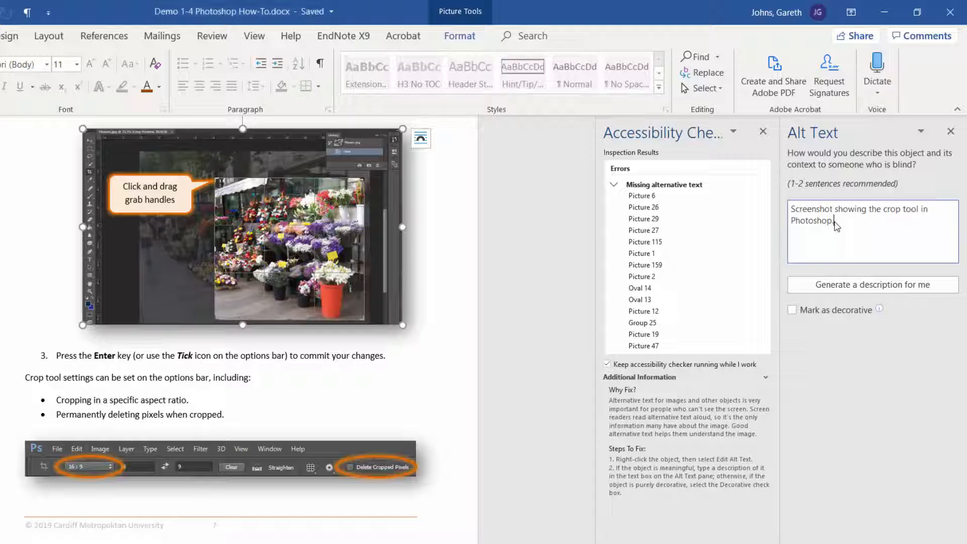
{"action": "left_click", "coordinate": [642, 276]}
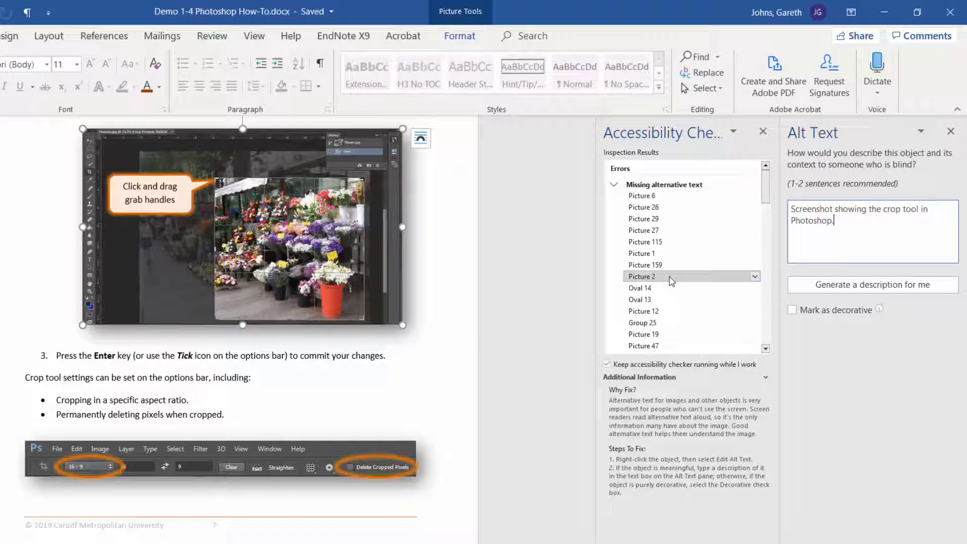
{"action": "left_click", "coordinate": [641, 196]}
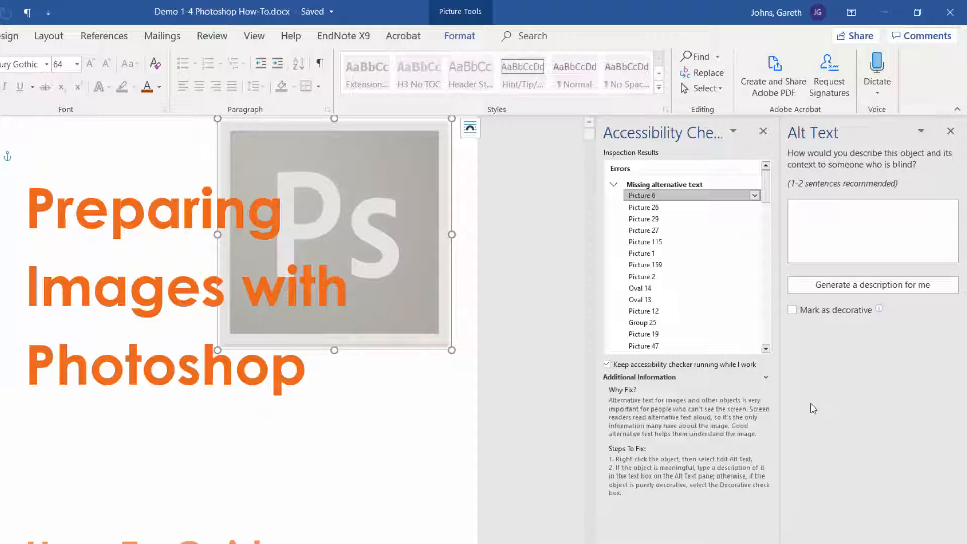
Step: Mark the cover Ps logo as decorative and collapse the missing alt text results
{"action": "left_click", "coordinate": [793, 310]}
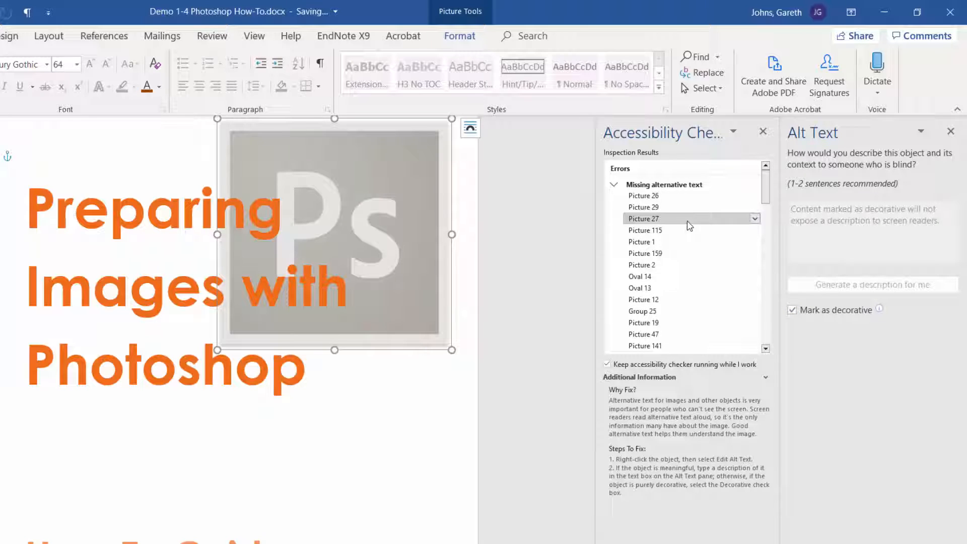
{"action": "left_click", "coordinate": [646, 230]}
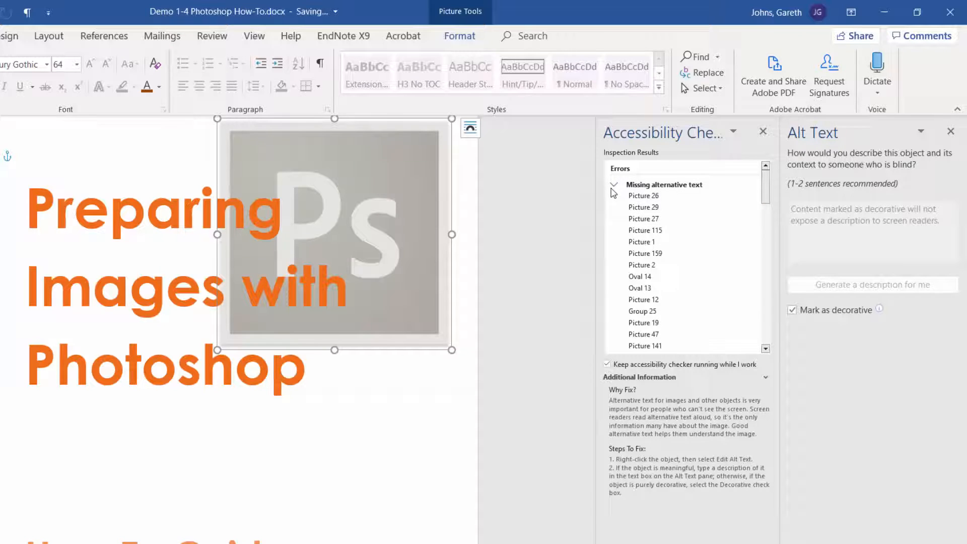
{"action": "left_click", "coordinate": [614, 184]}
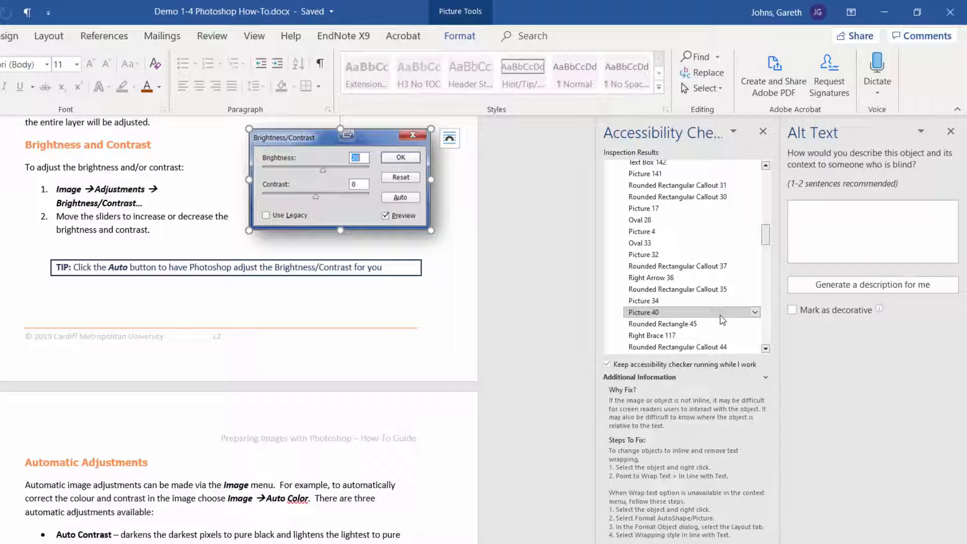
Step: Set Picture 40 In Line with Text and close the Alt Text pane
{"action": "left_click", "coordinate": [755, 312]}
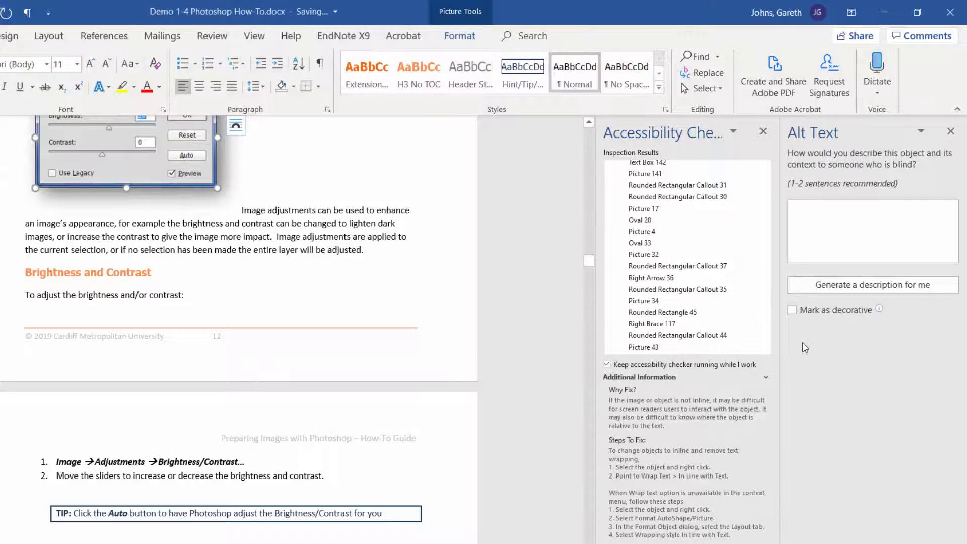
{"action": "left_click", "coordinate": [951, 131]}
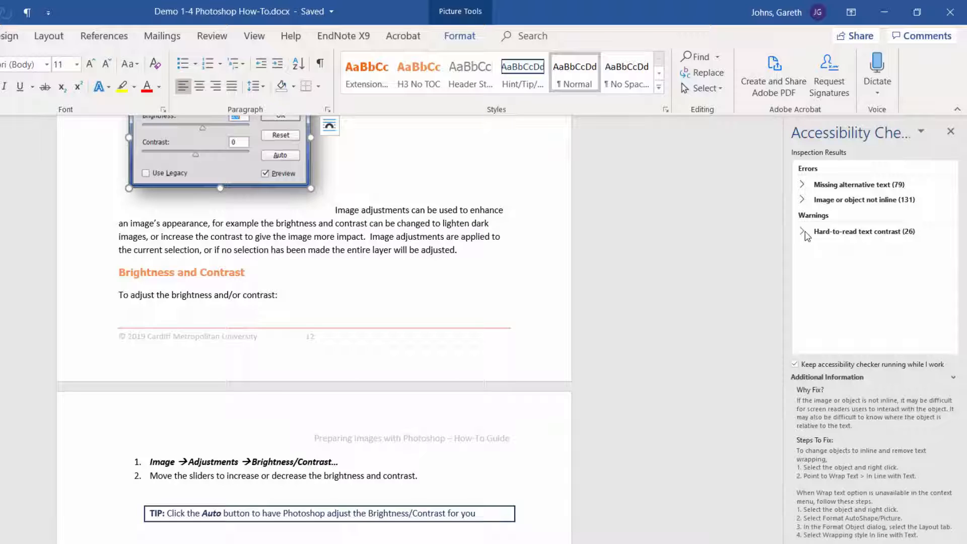
Step: Expand the hard-to-read text contrast warnings and select the Straightening an Image heading
{"action": "left_click", "coordinate": [863, 231]}
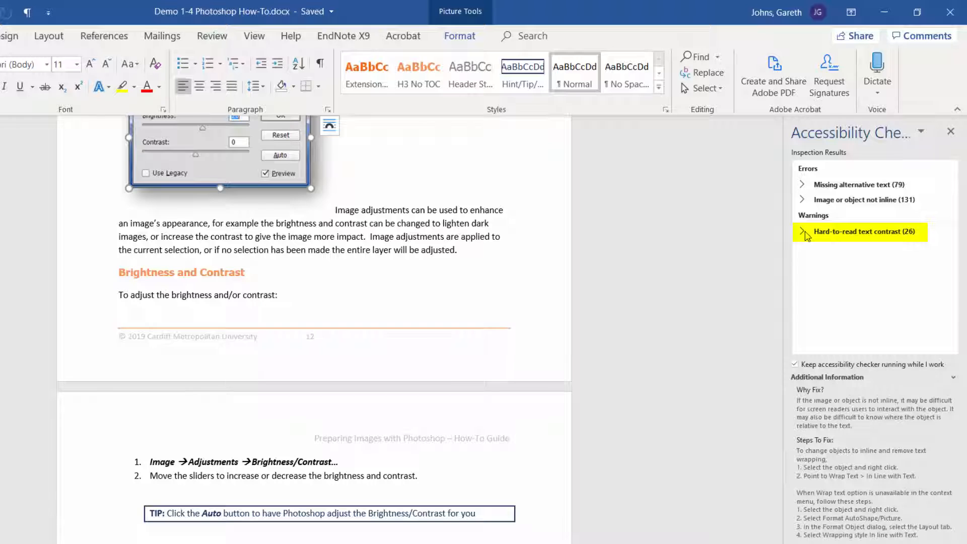
{"action": "left_click", "coordinate": [802, 231]}
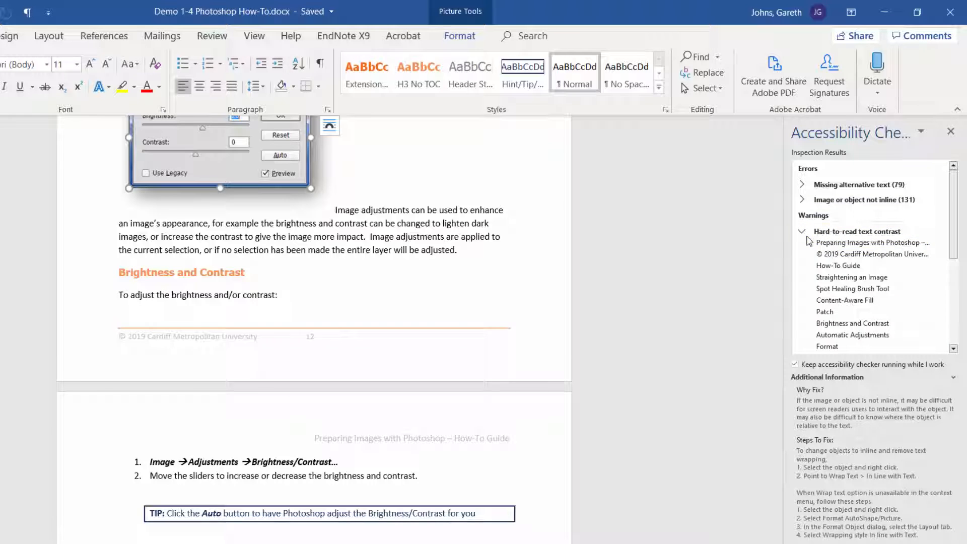
{"action": "left_click", "coordinate": [852, 276]}
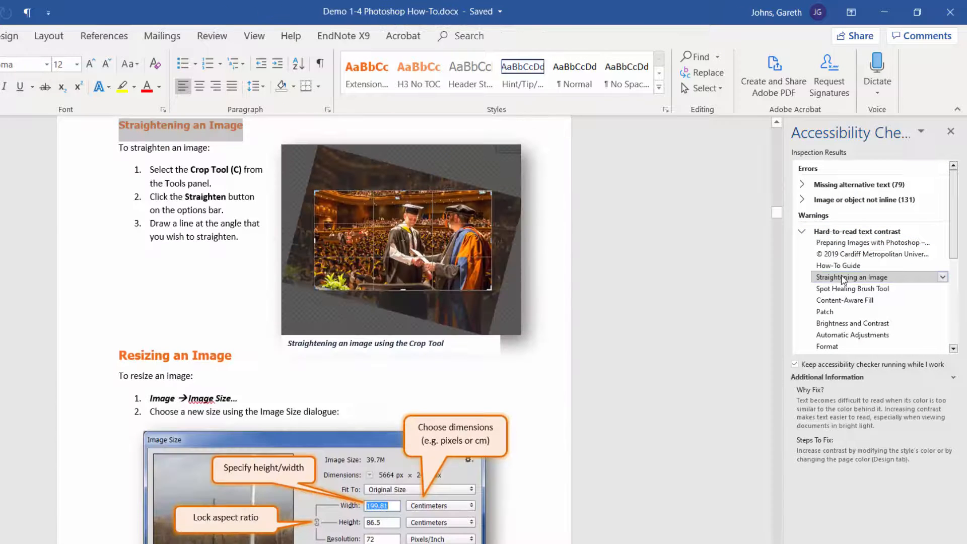
Step: Review the heading's suggested contrast fixes, including Page Color options
{"action": "left_click", "coordinate": [943, 276]}
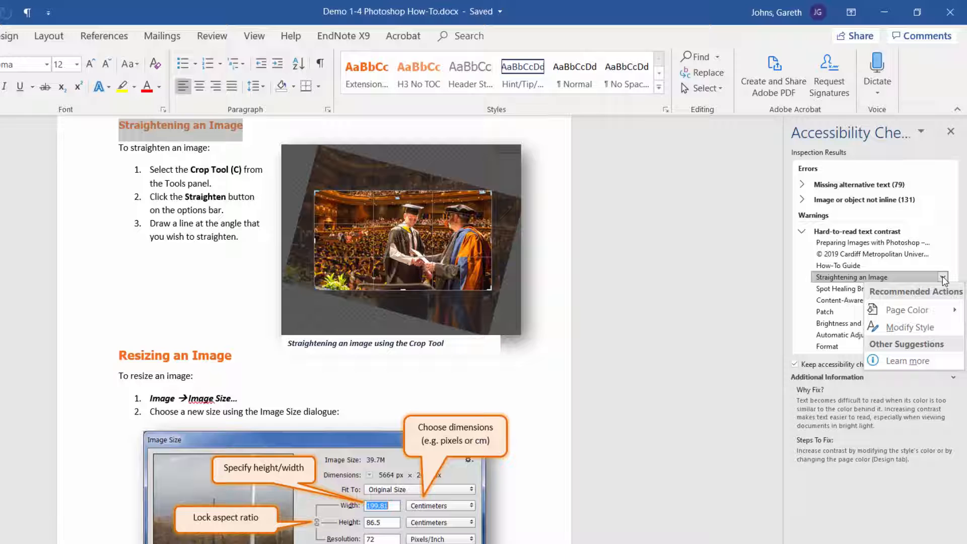
{"action": "left_click", "coordinate": [907, 310]}
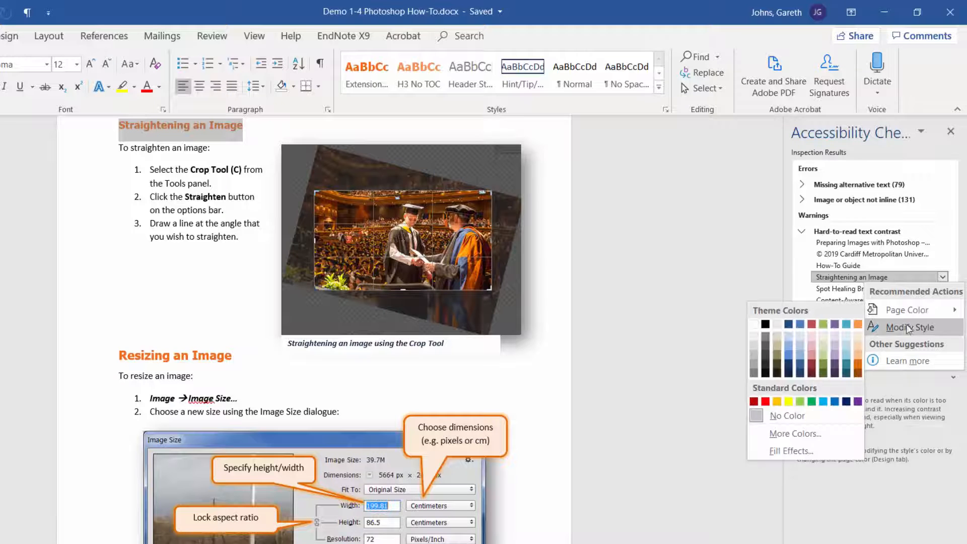
{"action": "left_click", "coordinate": [912, 327]}
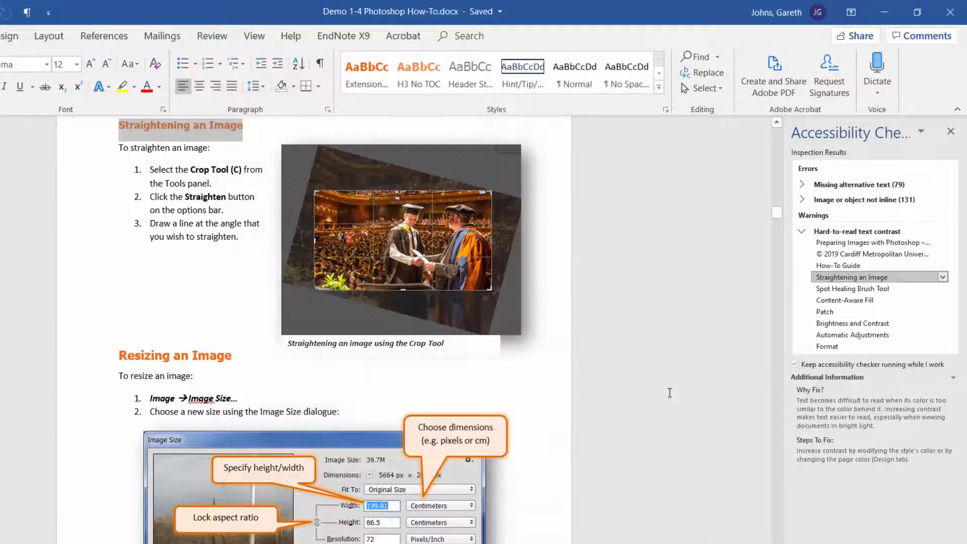
{"action": "left_click", "coordinate": [254, 36]}
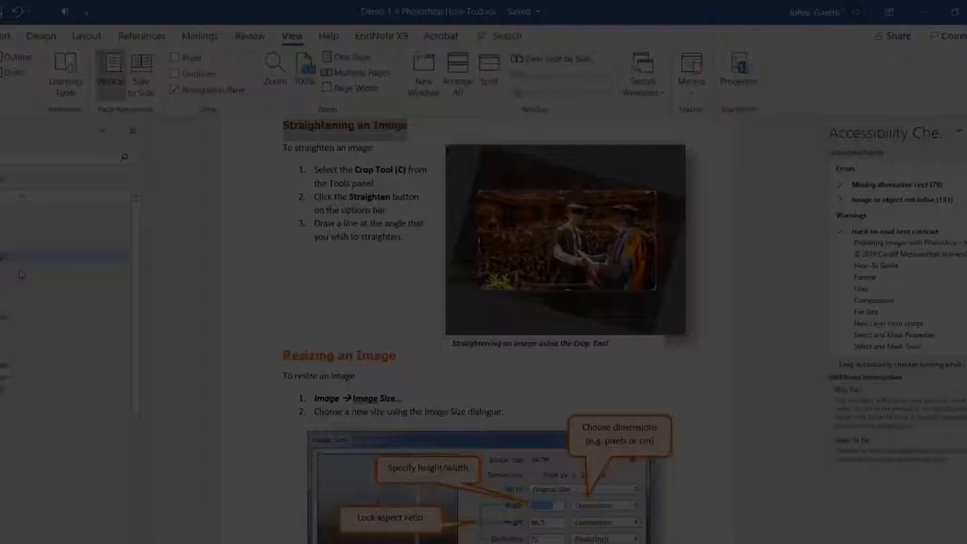